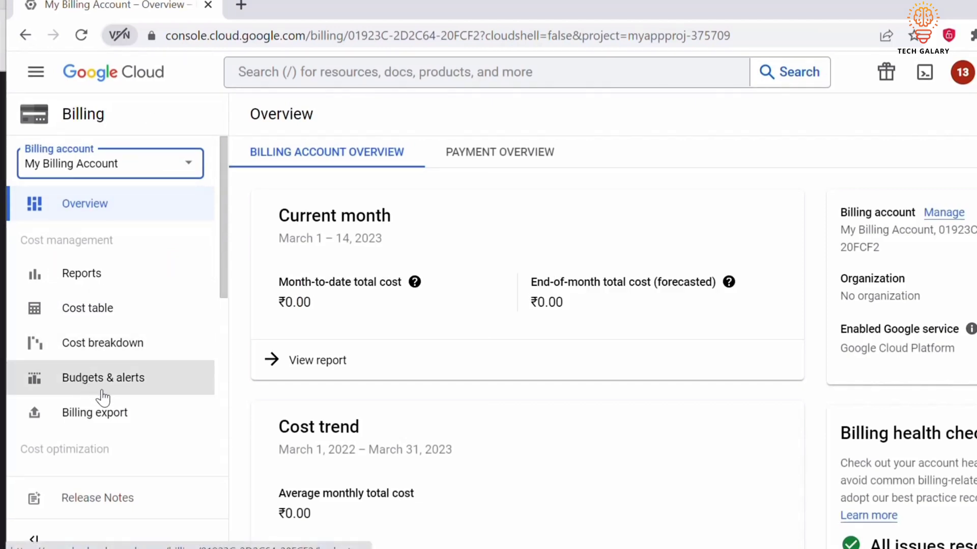
Step: Go to Budgets & alerts and start a new budget for the billing account
click(103, 377)
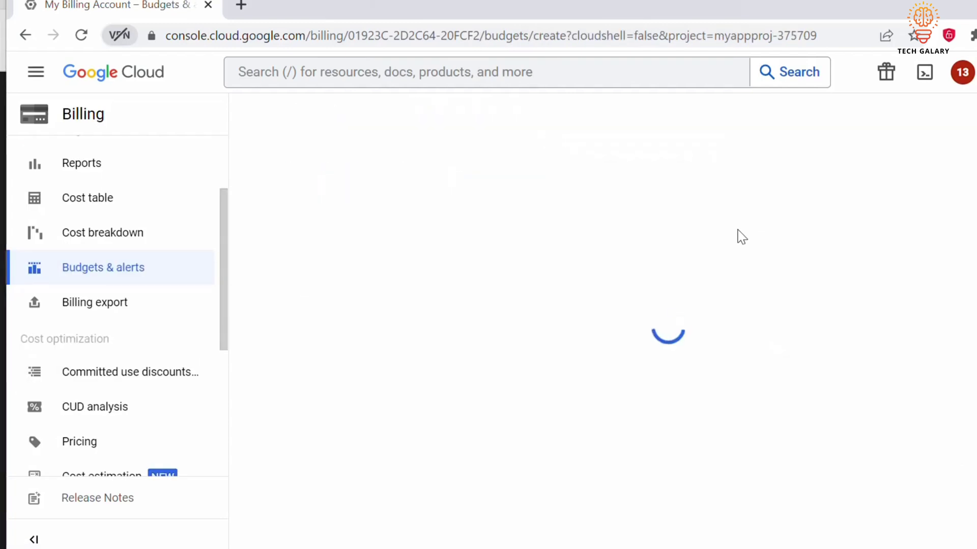
Step: Name the budget 'Mybillingalert' and set its time range to Monthly after trying Custom range
text(Mybillingalert)
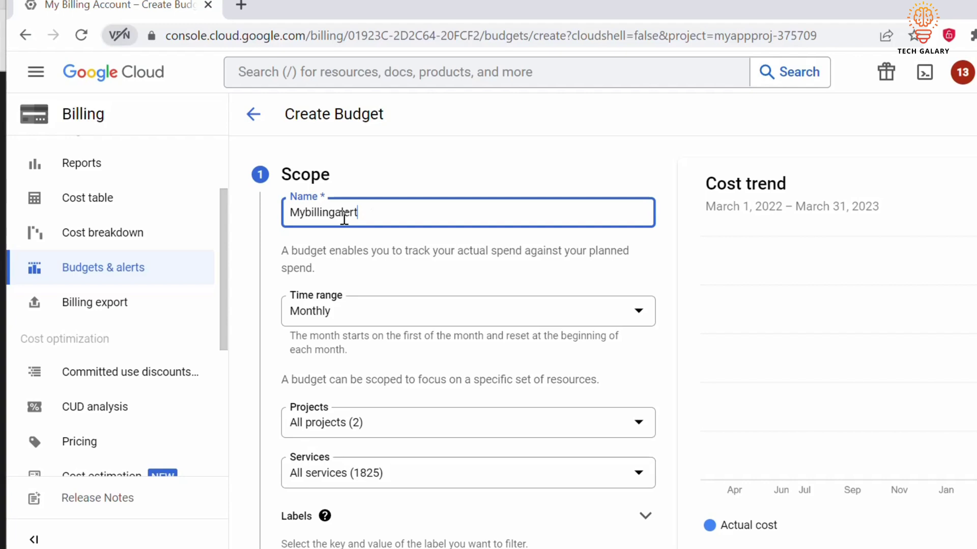
click(467, 311)
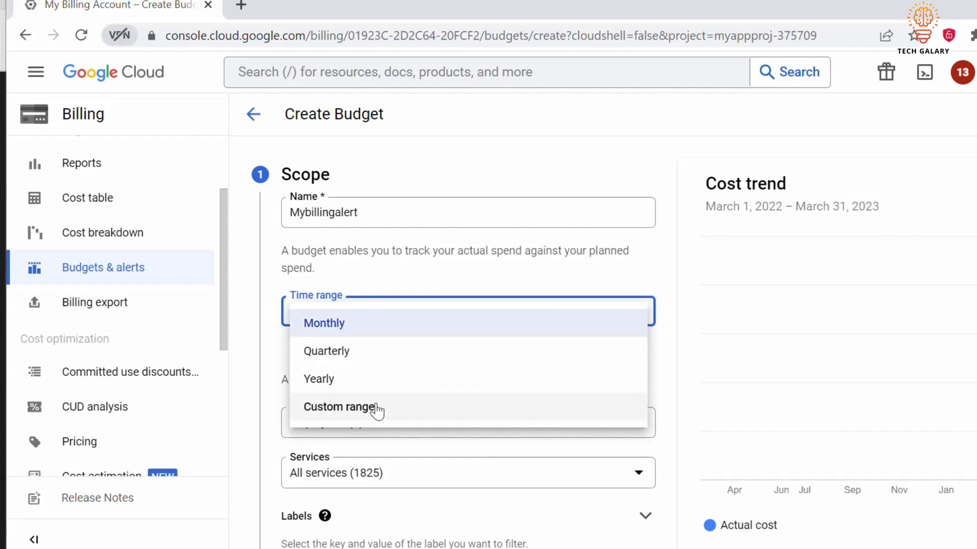
click(339, 406)
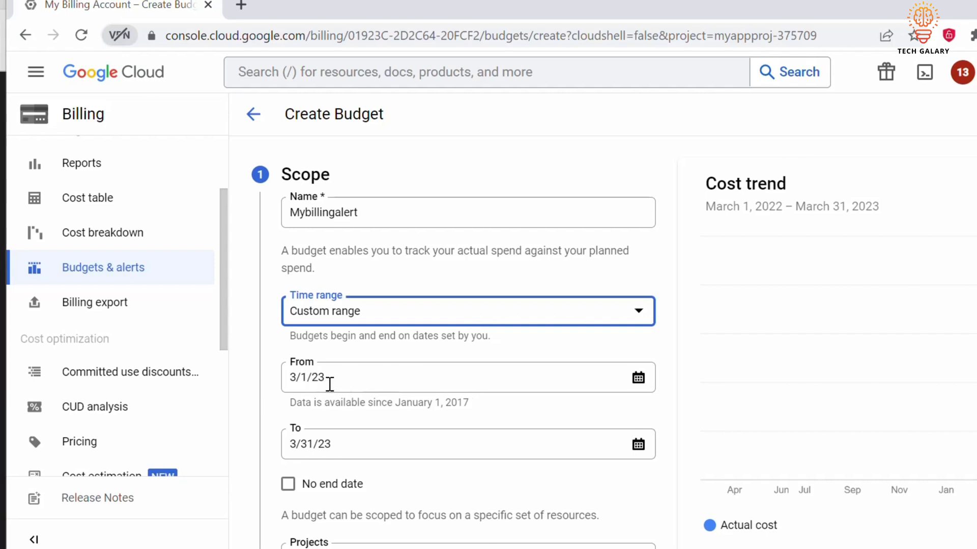
mouse_move(403, 311)
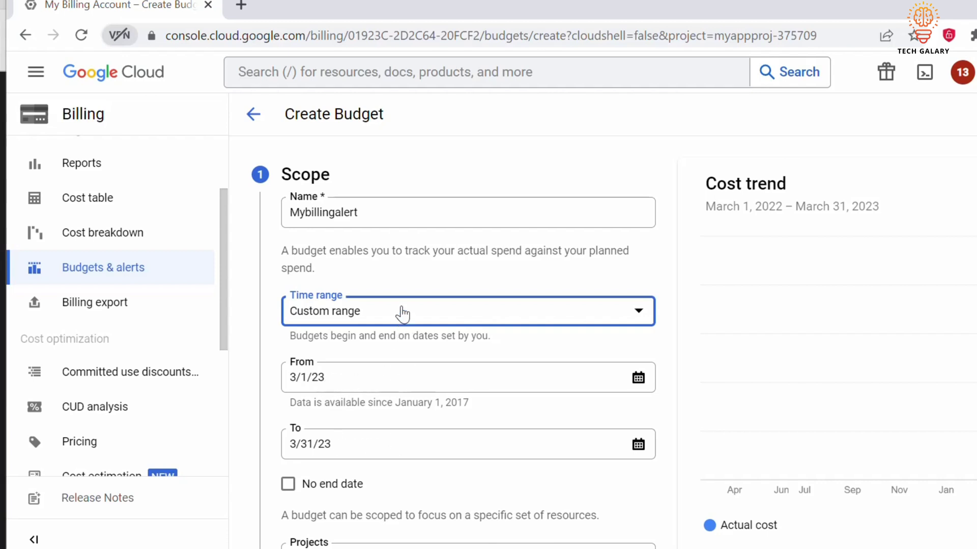
click(467, 311)
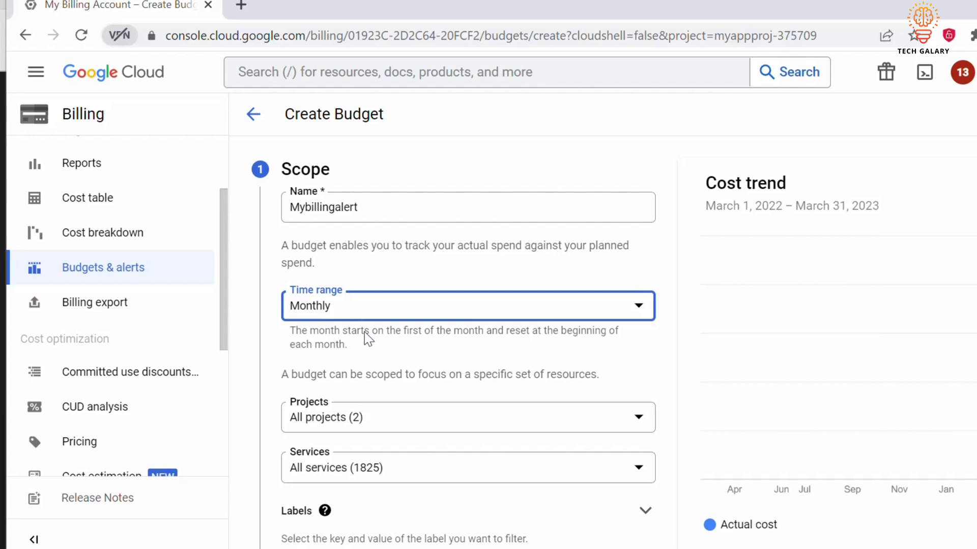
click(467, 417)
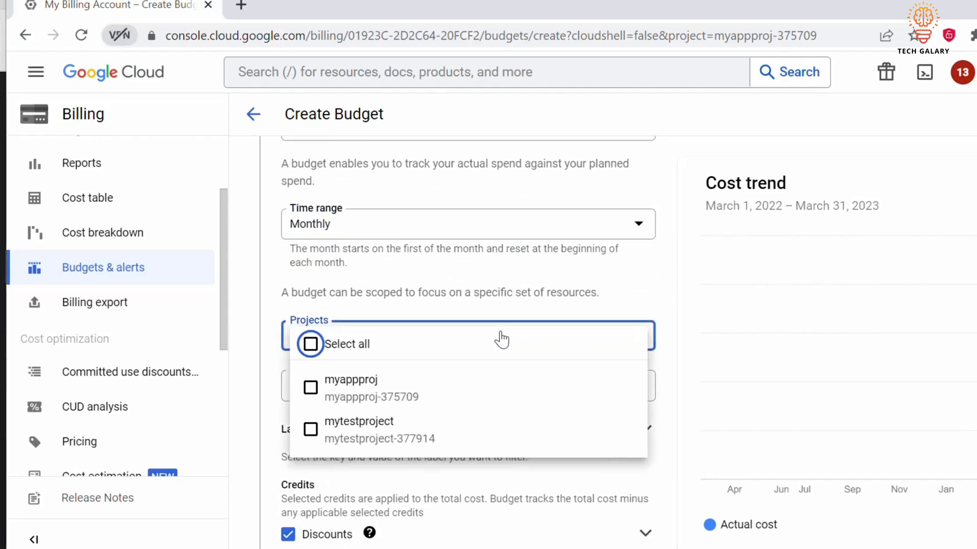
mouse_move(383, 255)
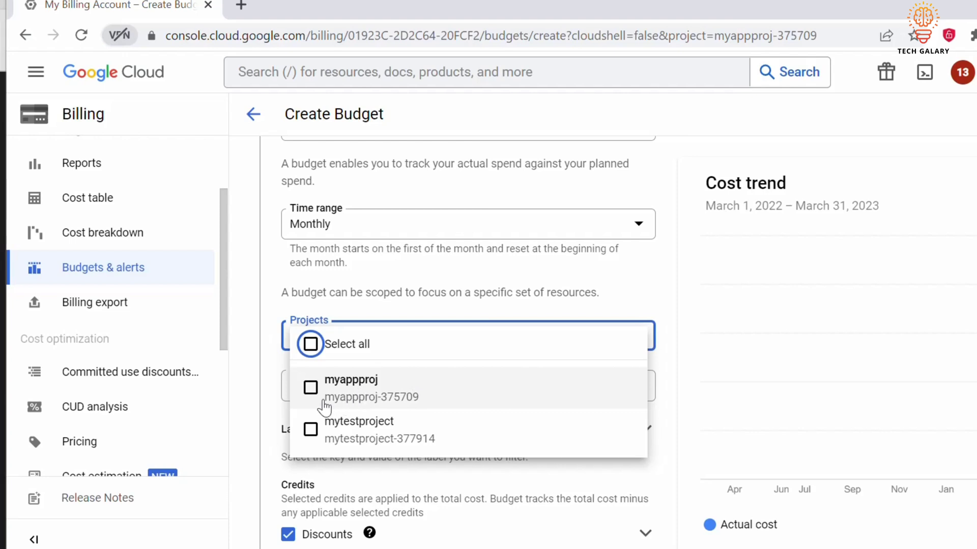
mouse_move(391, 386)
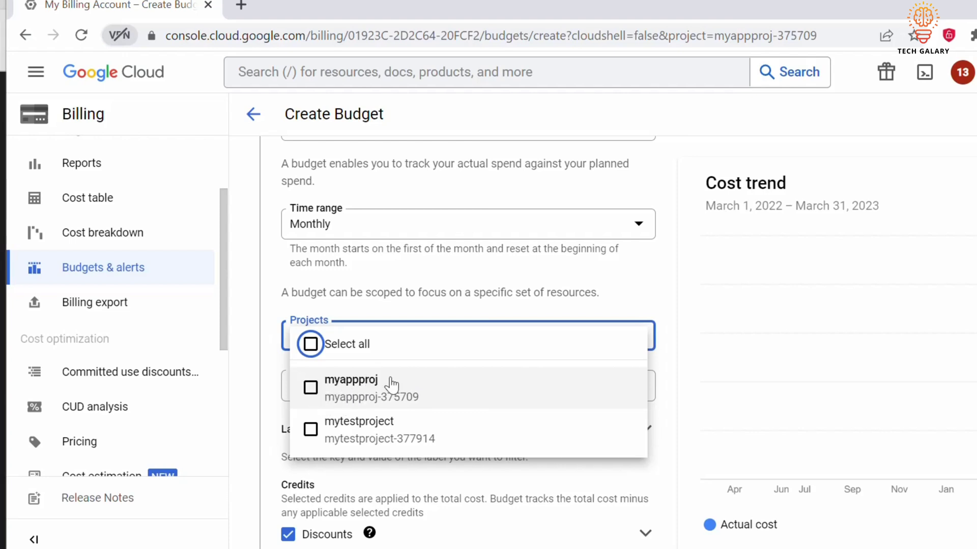
mouse_move(353, 358)
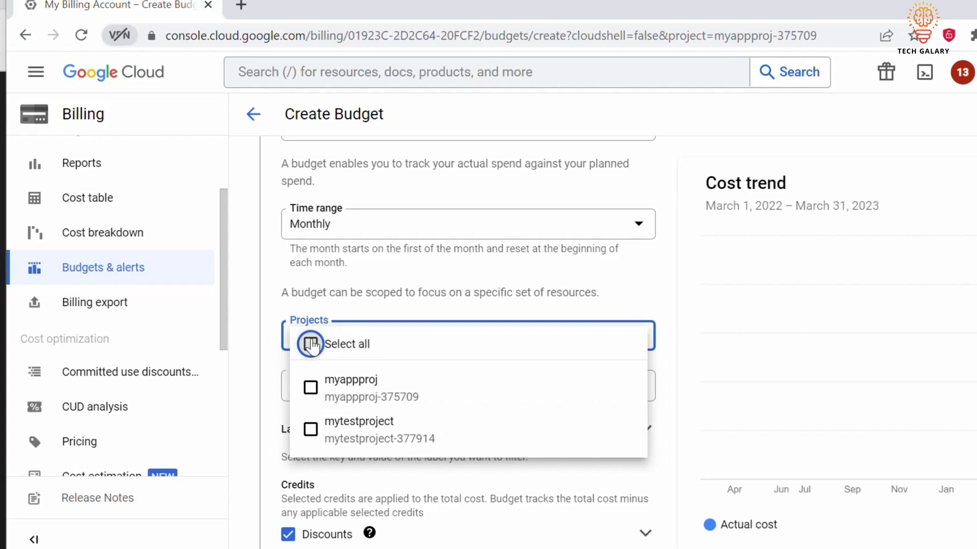
Step: Tick and untick Select all projects, then view the Services list
click(311, 344)
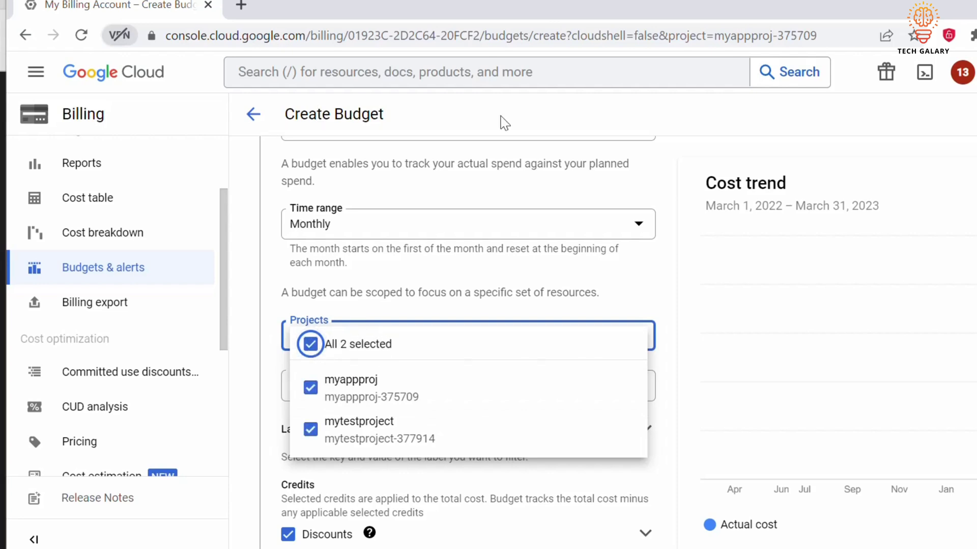
mouse_move(407, 352)
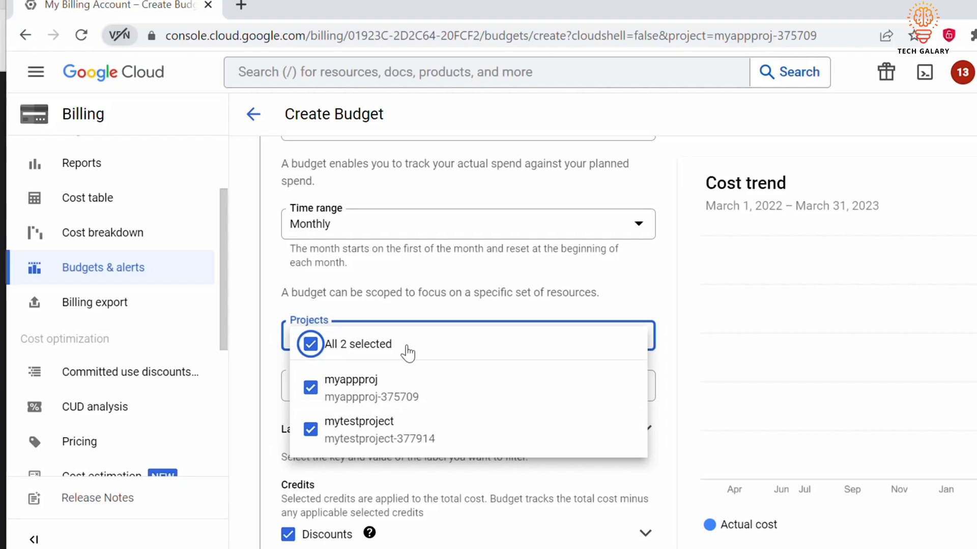
mouse_move(346, 389)
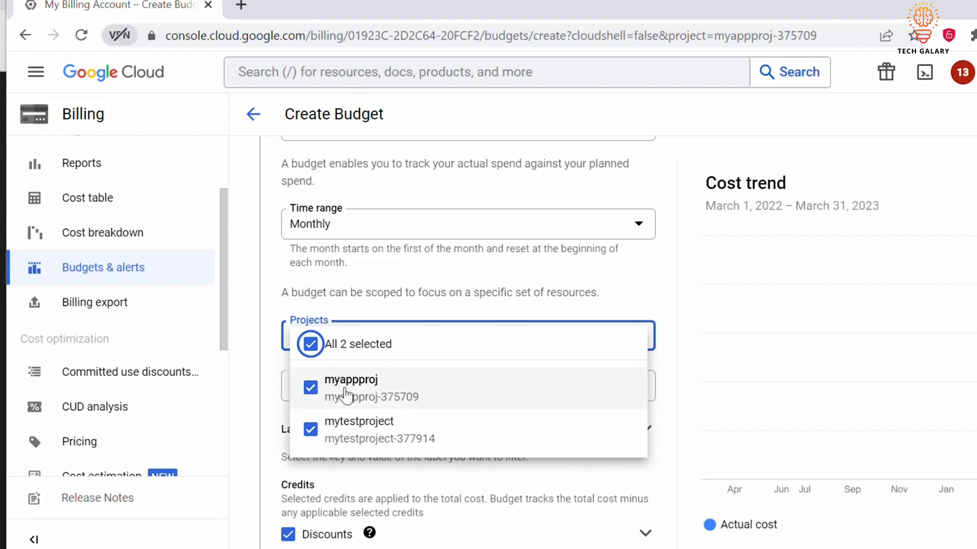
click(310, 344)
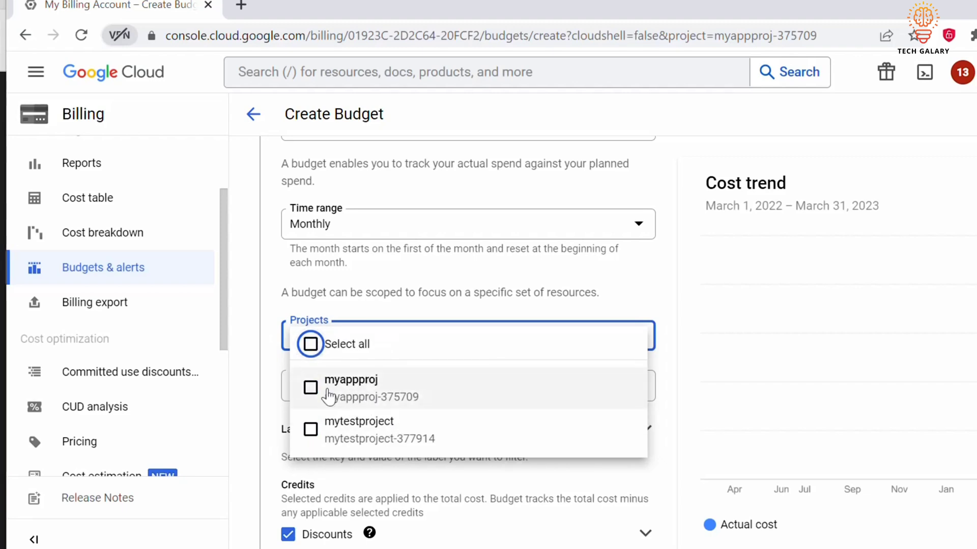
click(311, 388)
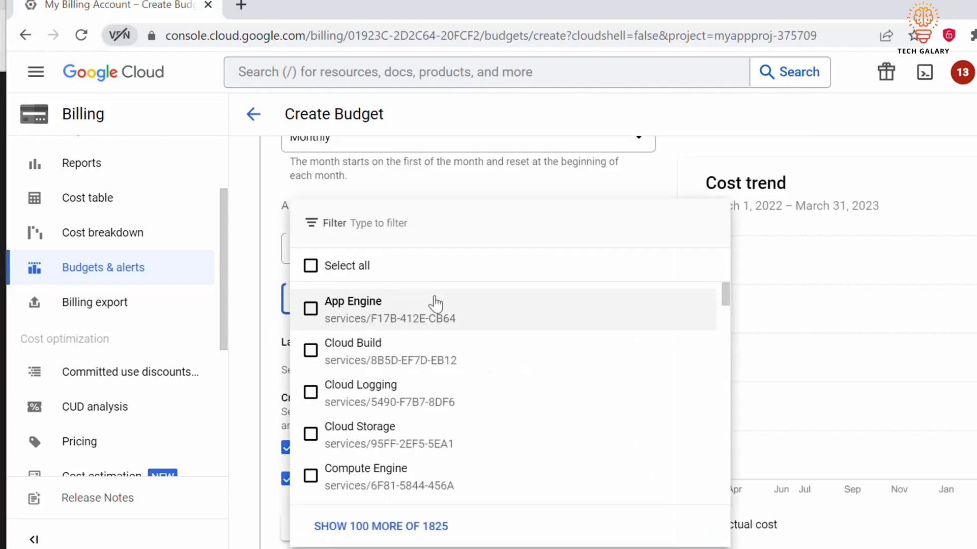
Step: Keep all 1825 services in scope and advance to the Amount step
scroll(down, 3)
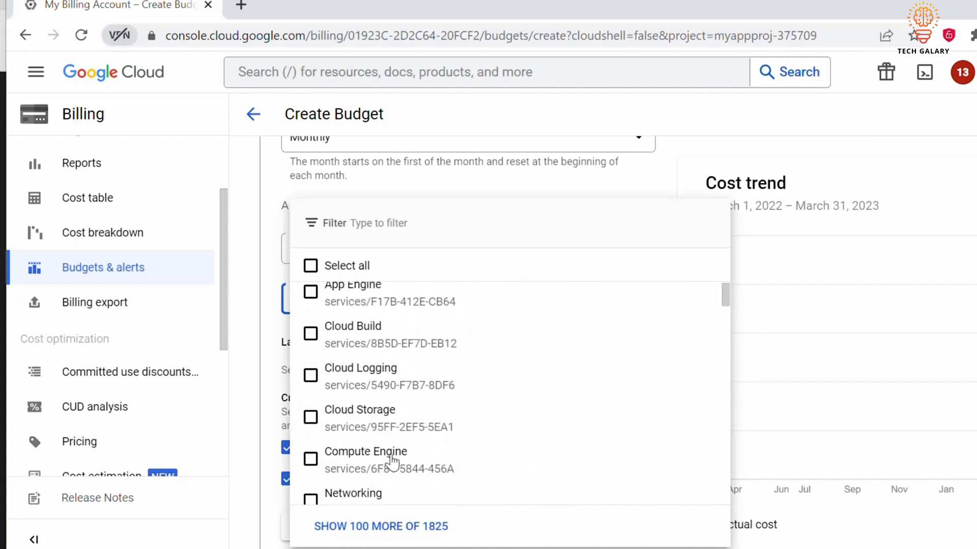
click(361, 269)
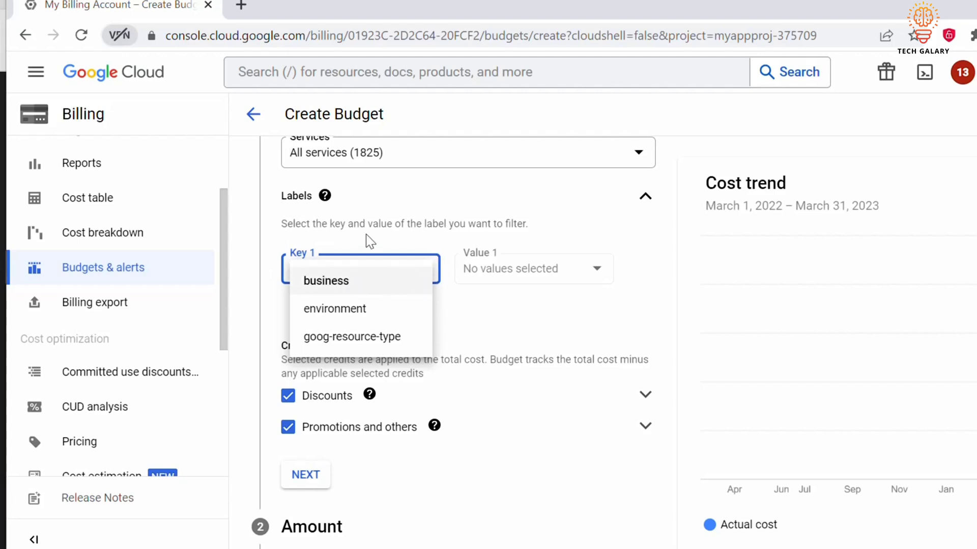
click(305, 474)
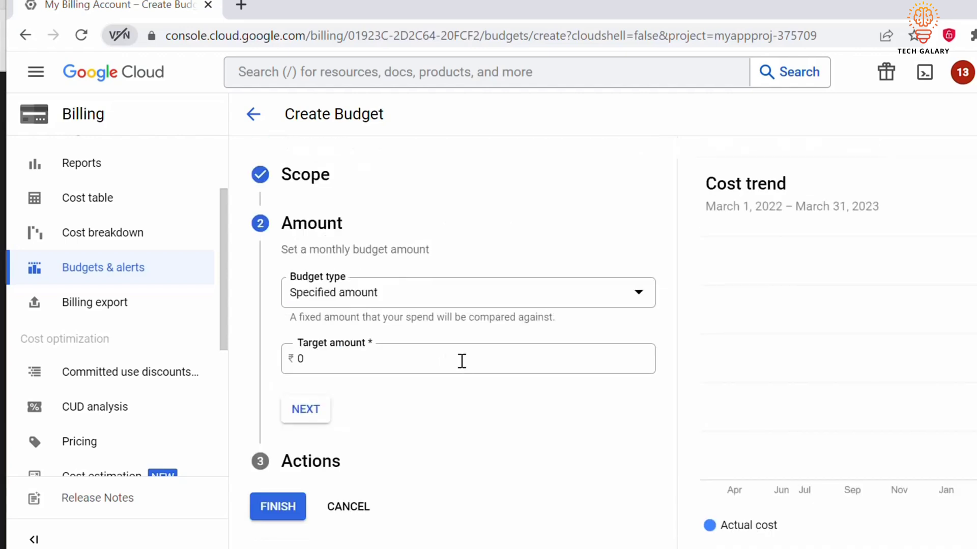
mouse_move(353, 291)
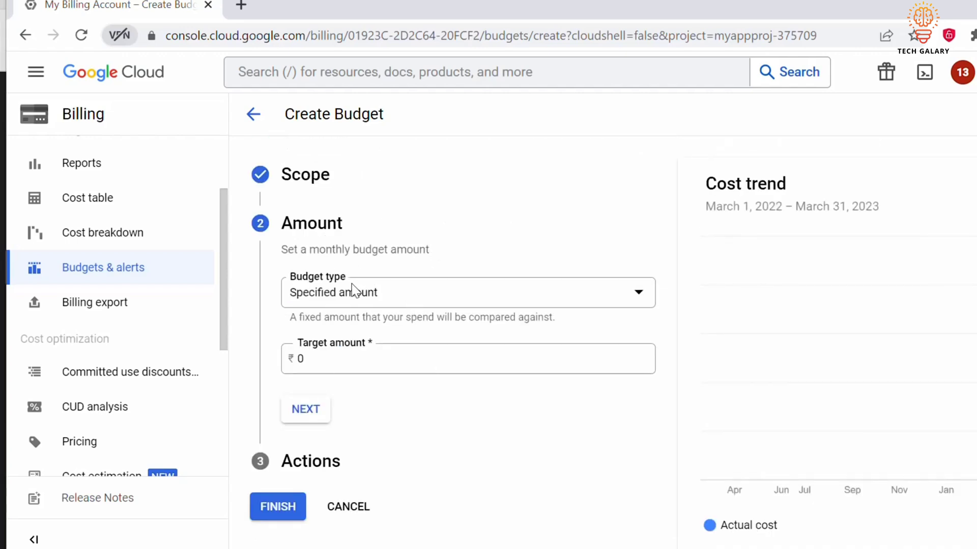
Step: Set the target amount to 25000 and advance to Actions with 50/90/100% thresholds
click(466, 292)
text(25000)
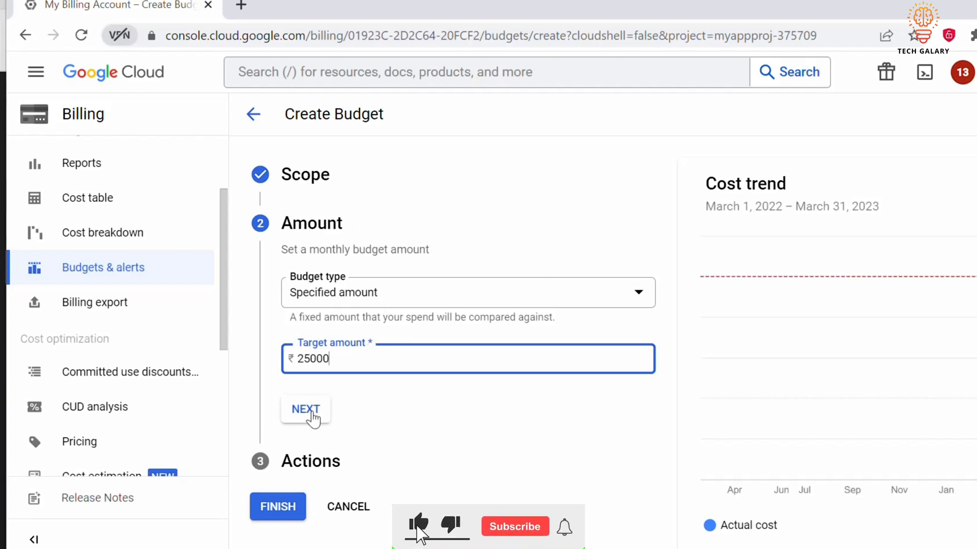
click(305, 409)
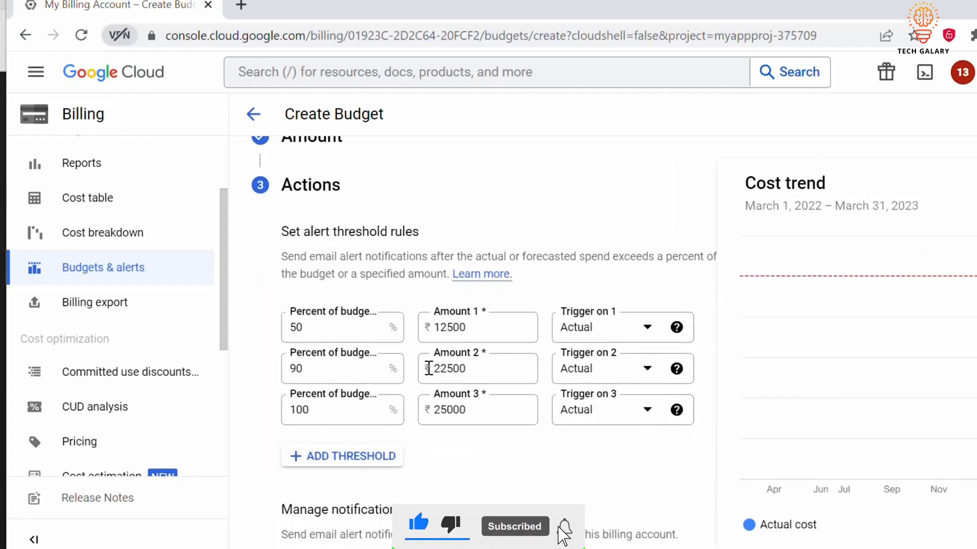
Step: Keep email alerts to billing admins and users, and create the budget
click(341, 327)
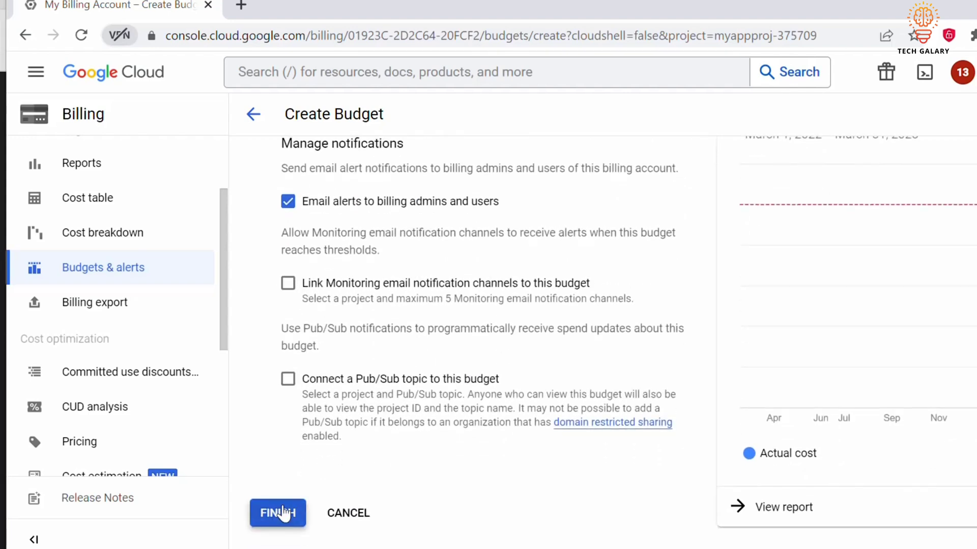
click(277, 513)
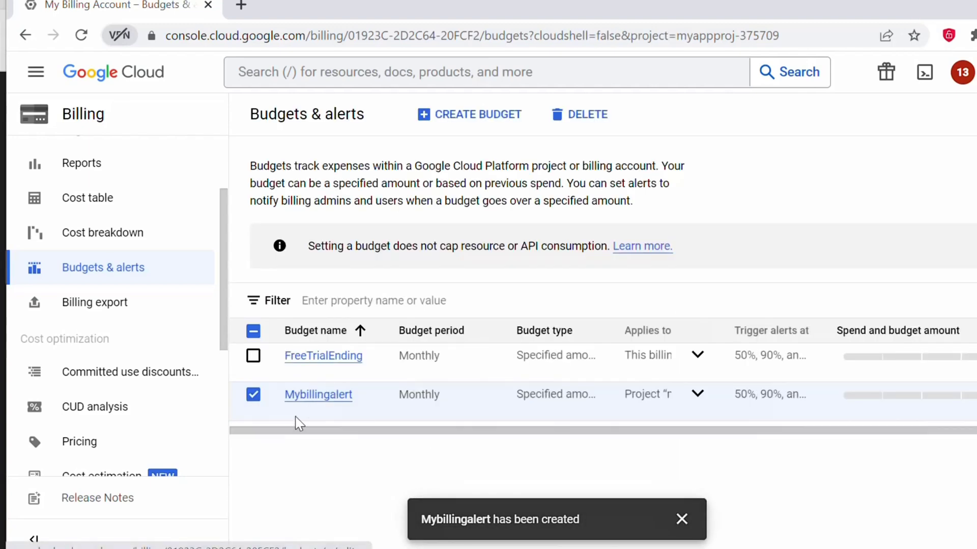
mouse_move(314, 410)
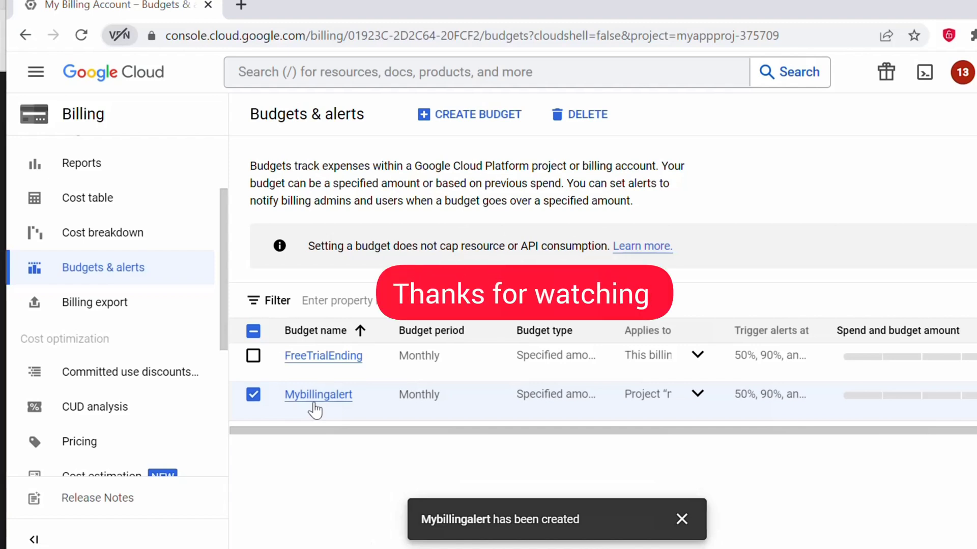
mouse_move(329, 392)
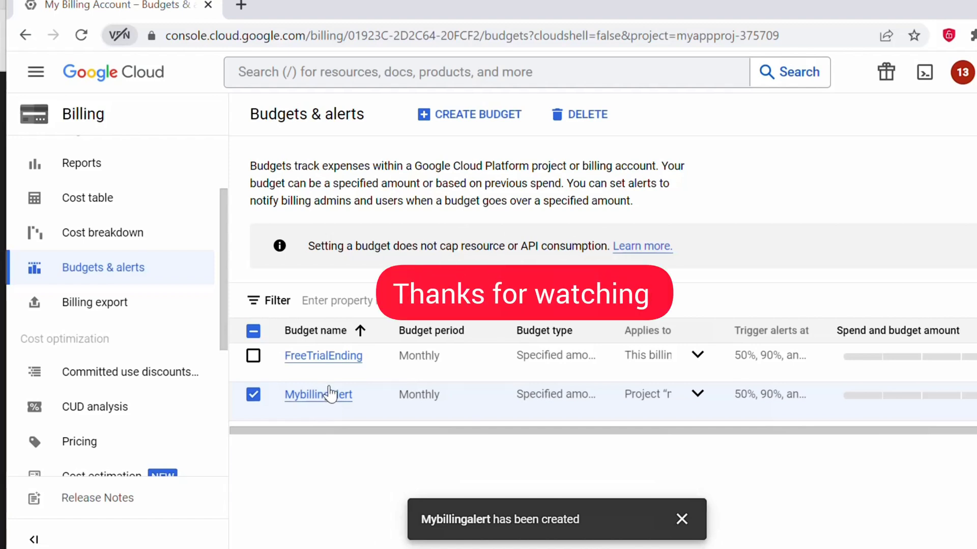